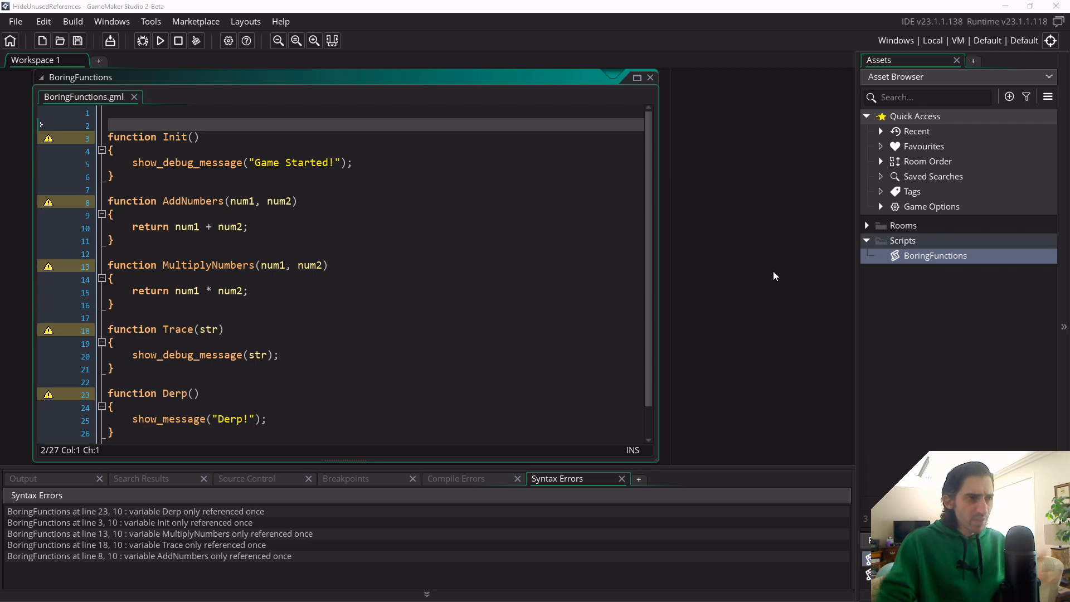
mouse_move(203, 162)
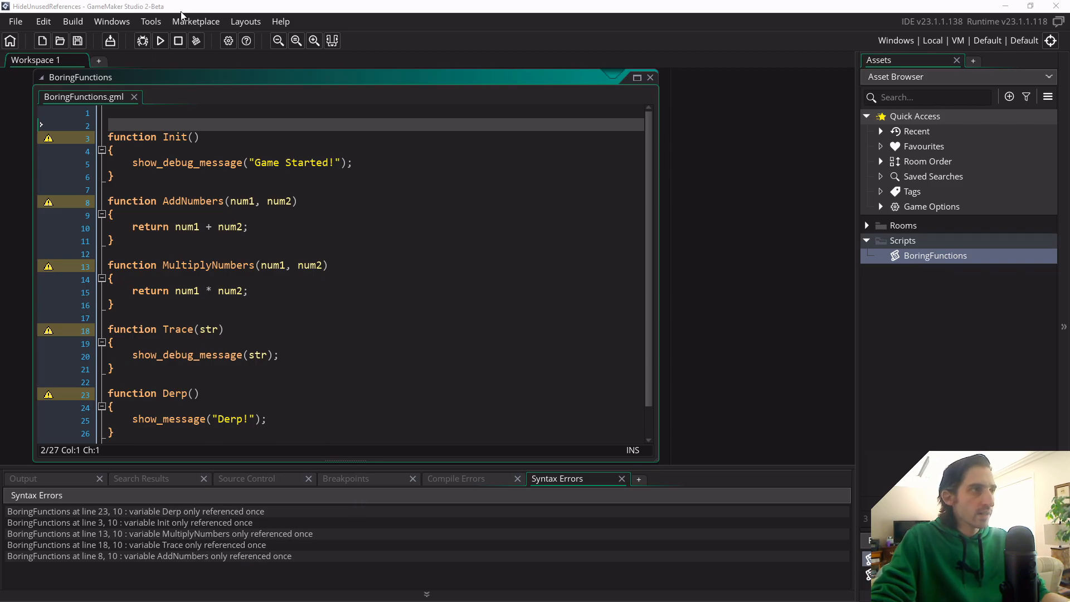
Step: Turn off variable reference warnings in the GML language preferences and apply it
click(15, 21)
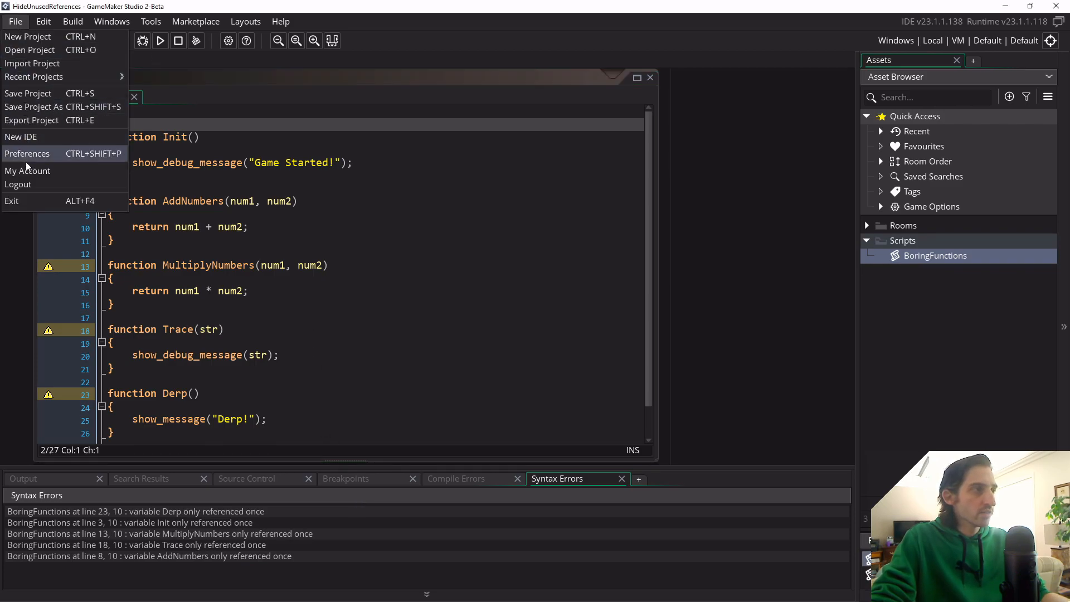
click(27, 152)
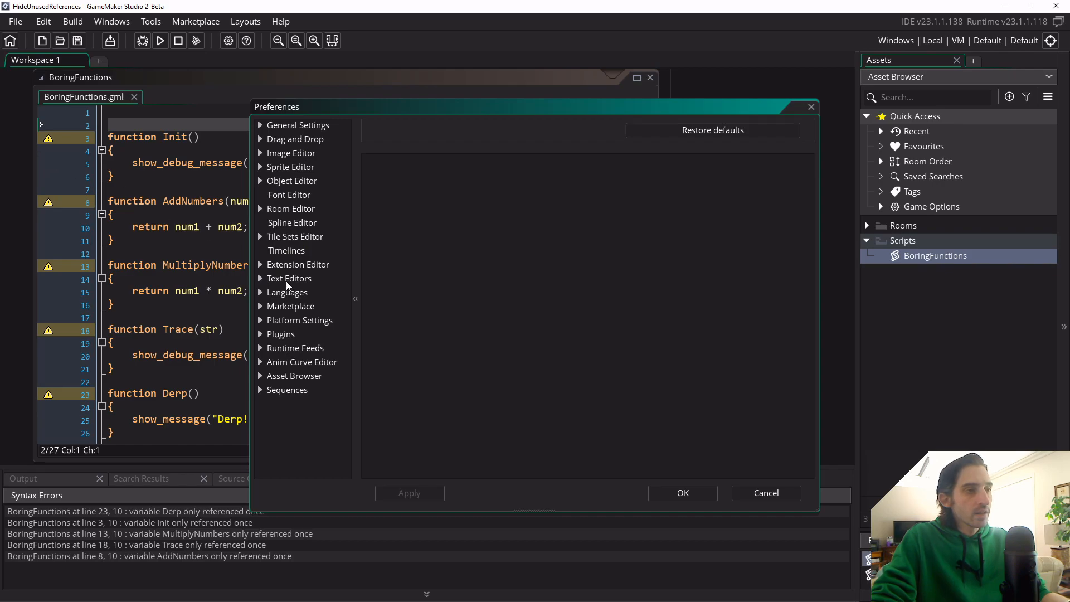
click(287, 293)
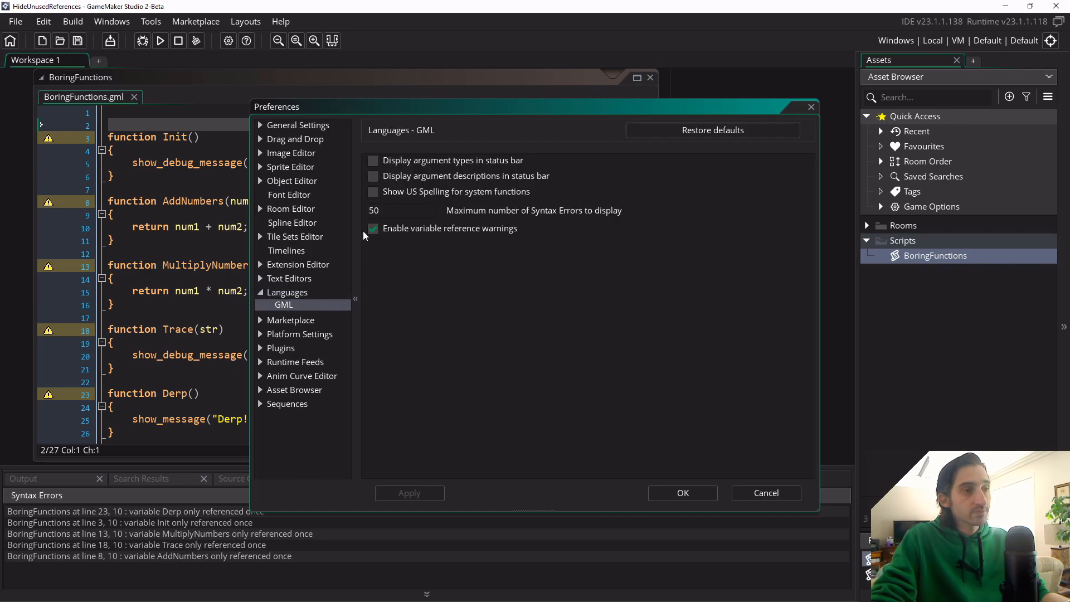
click(374, 228)
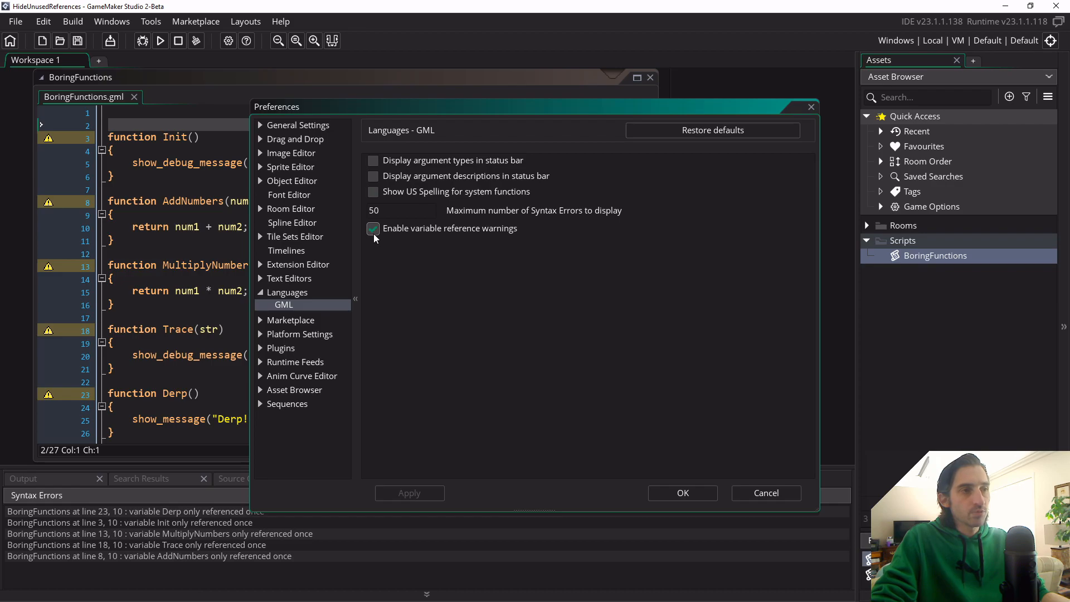
click(374, 227)
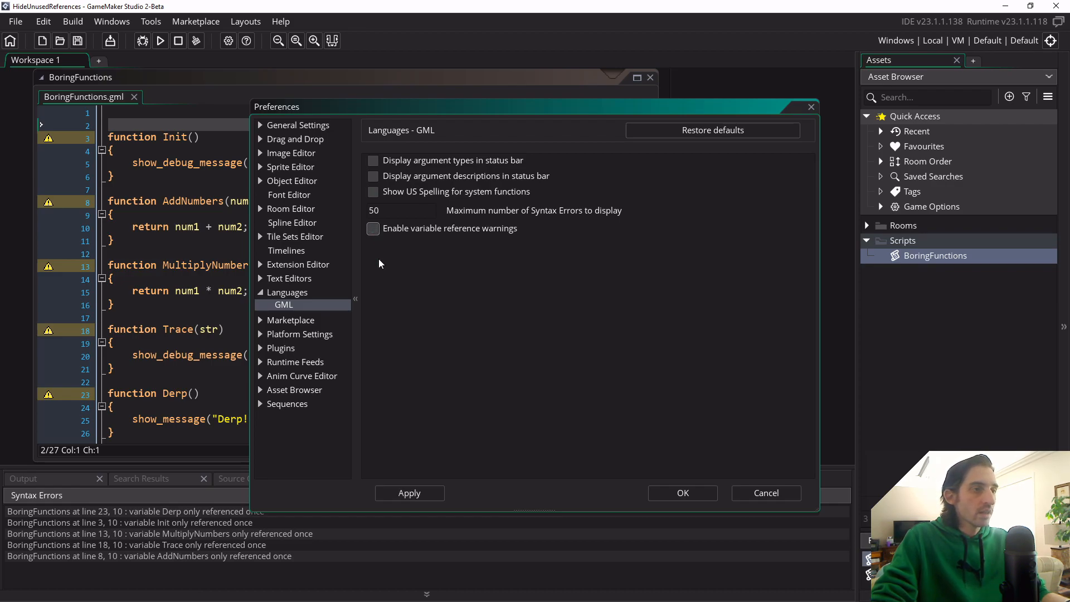
click(373, 227)
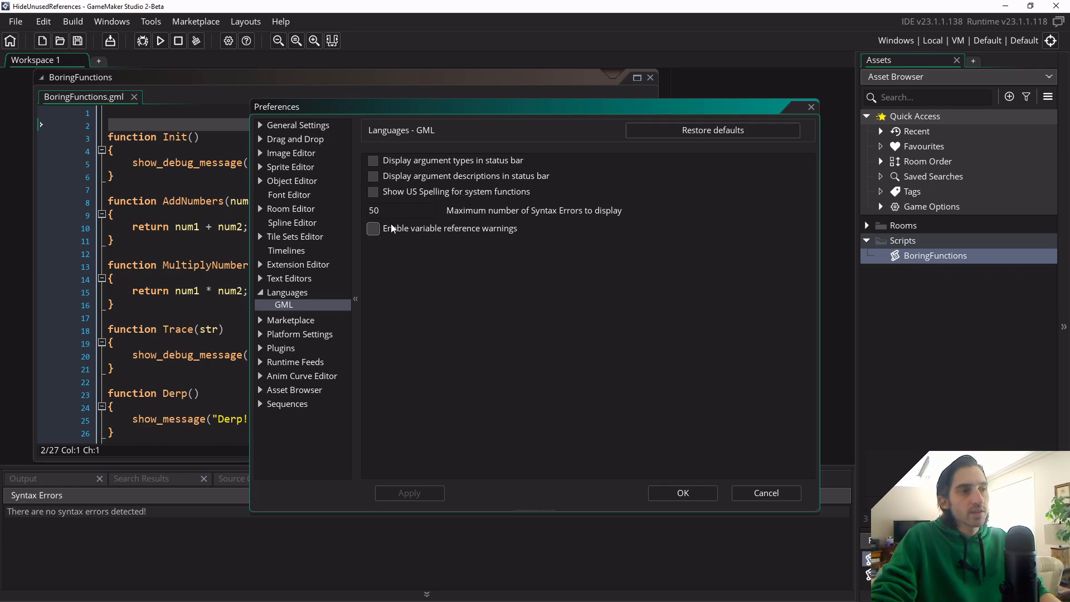
Step: Turn variable reference warnings back on, close Preferences, and inspect the Trace referenced-once warning
click(372, 227)
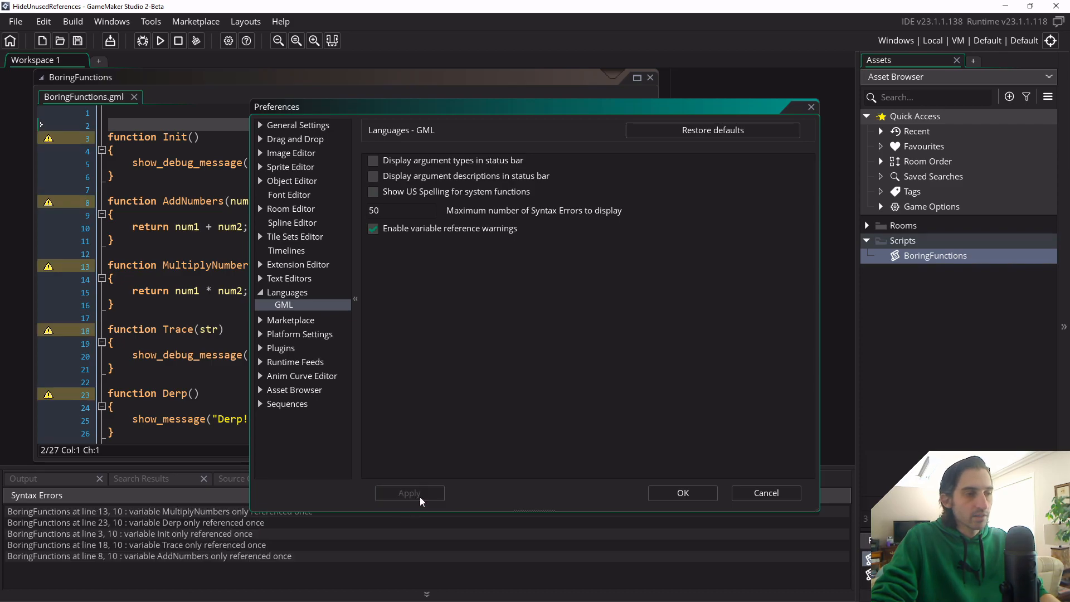
mouse_move(479, 495)
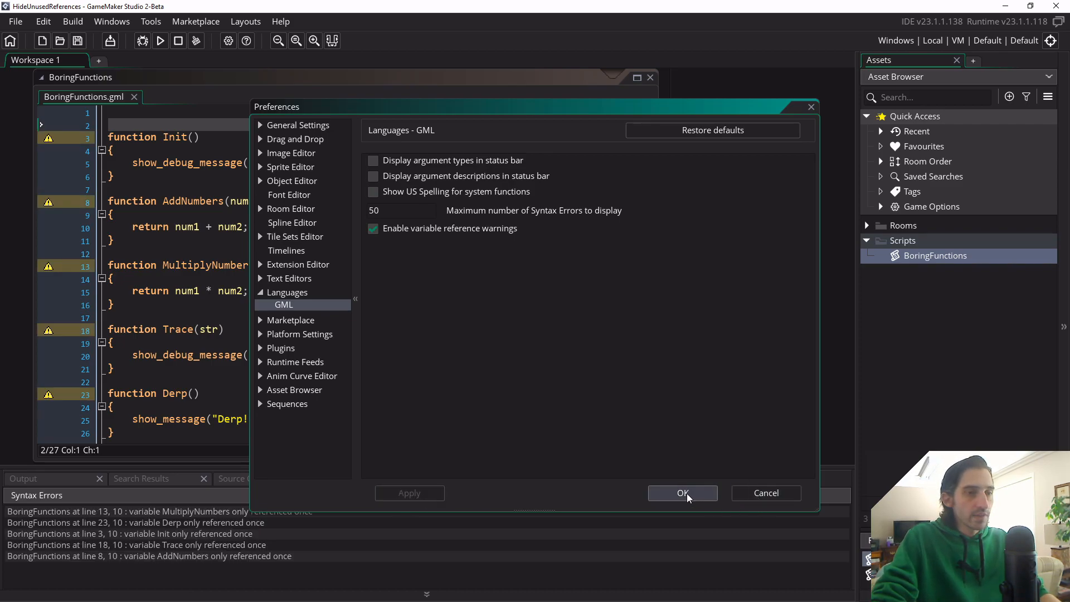
click(683, 493)
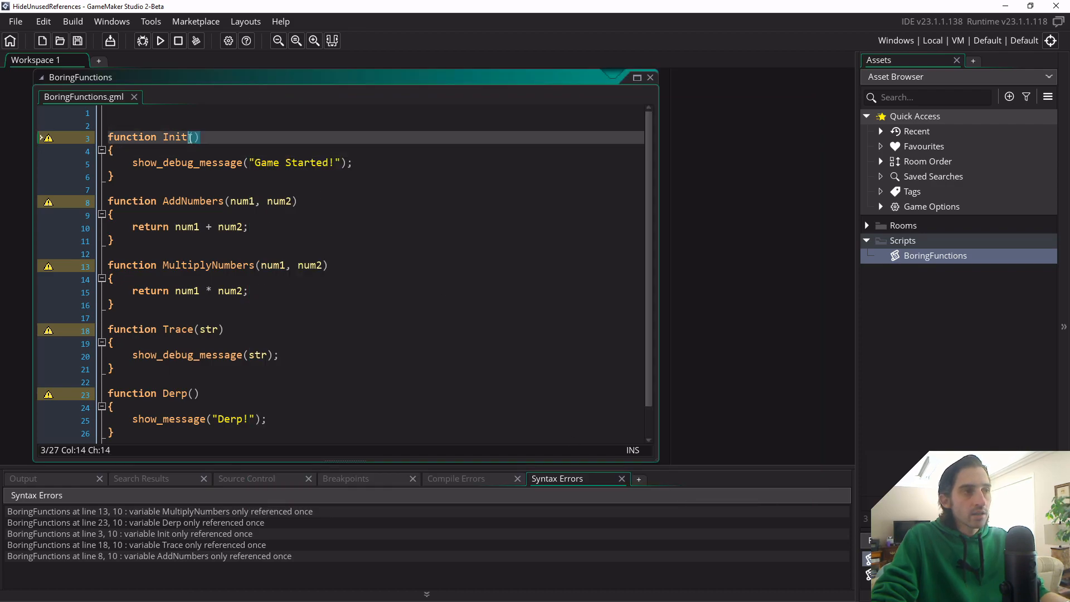
click(231, 278)
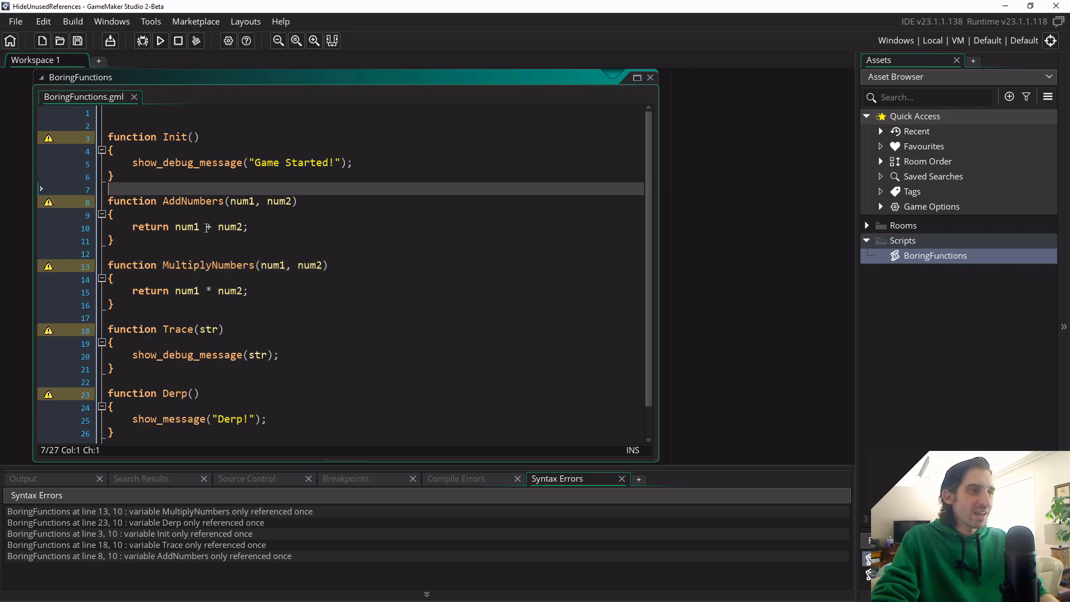
click(212, 317)
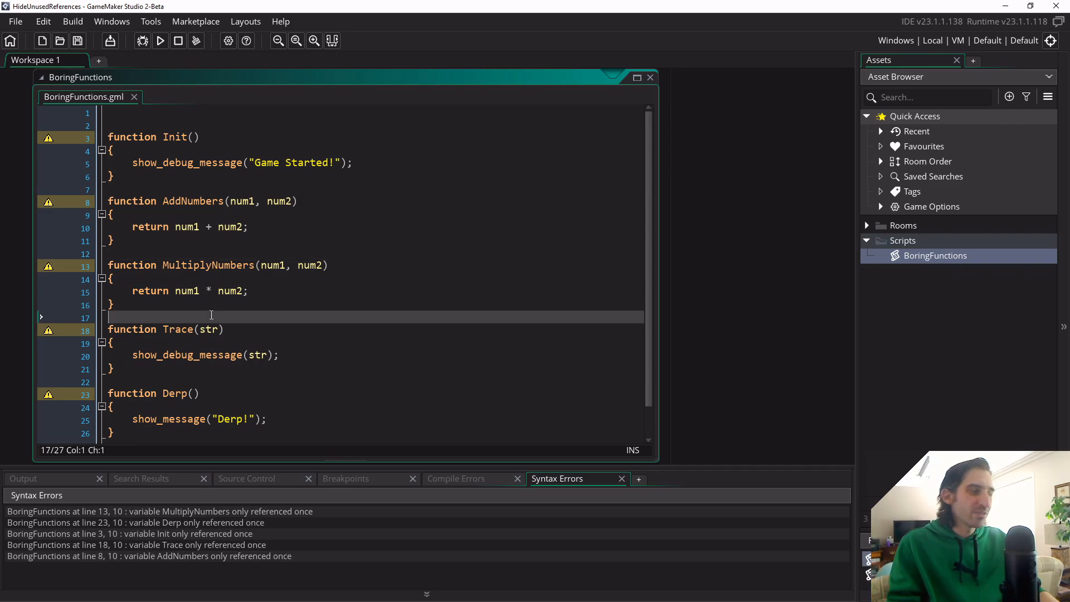
mouse_move(237, 598)
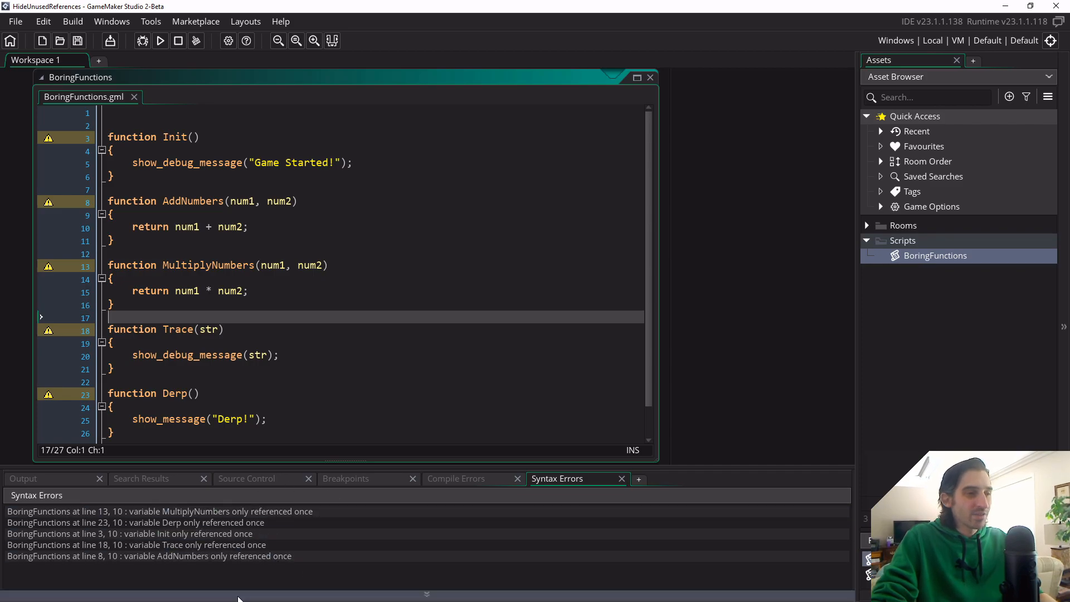
click(136, 545)
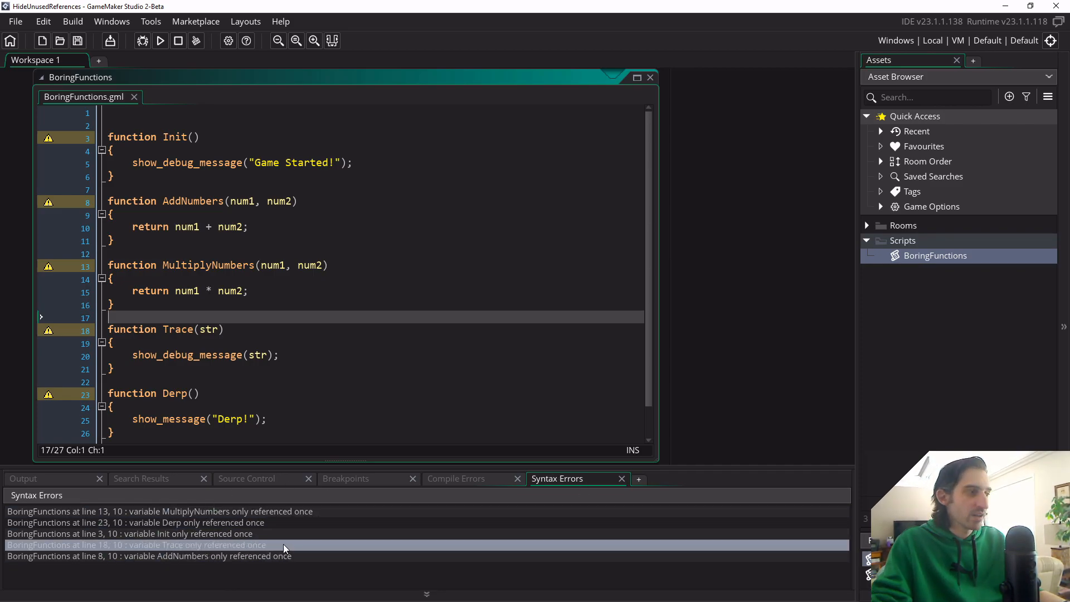
mouse_move(294, 548)
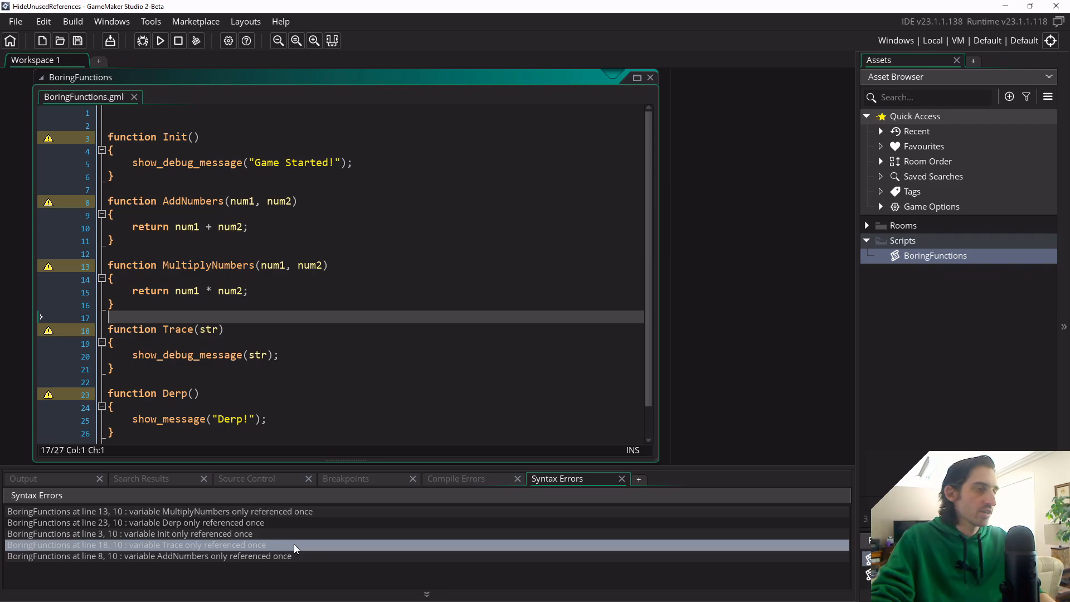
click(144, 113)
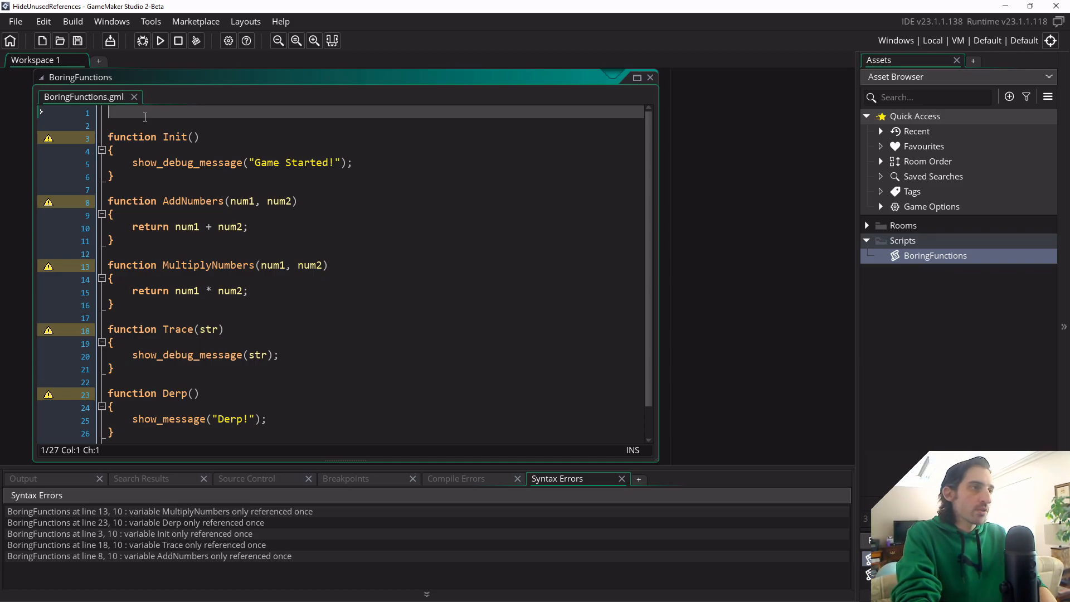
Step: Write 'var HIDE_WARNINGS; HIDE_WARNINGS =' on line 1 of BoringFunctions.gml
text(v)
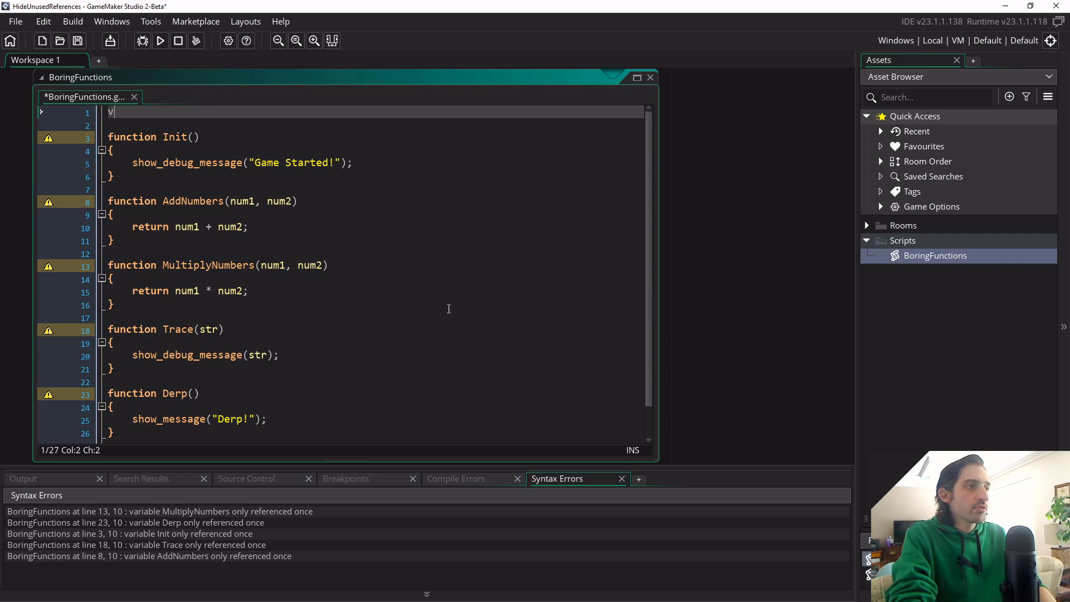
text(ar HI)
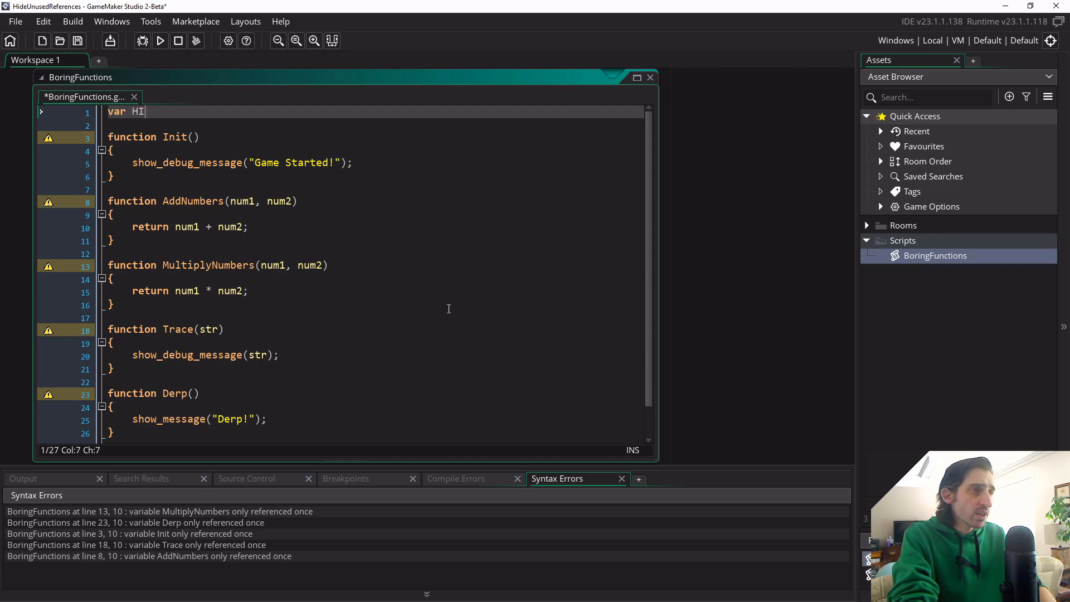
text(DE_WARNINGS;)
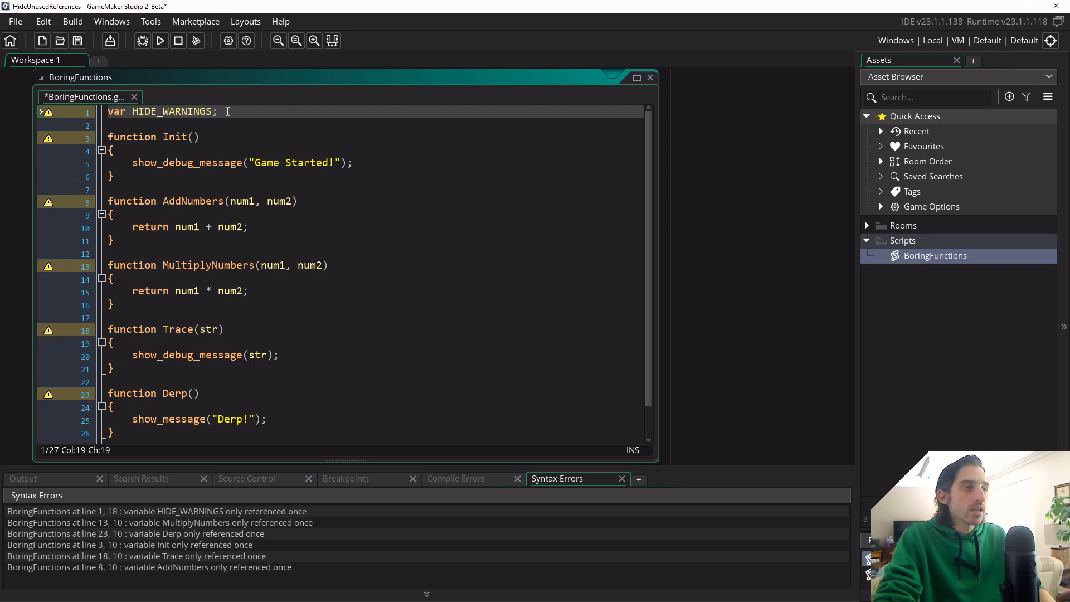
text(HIDE)
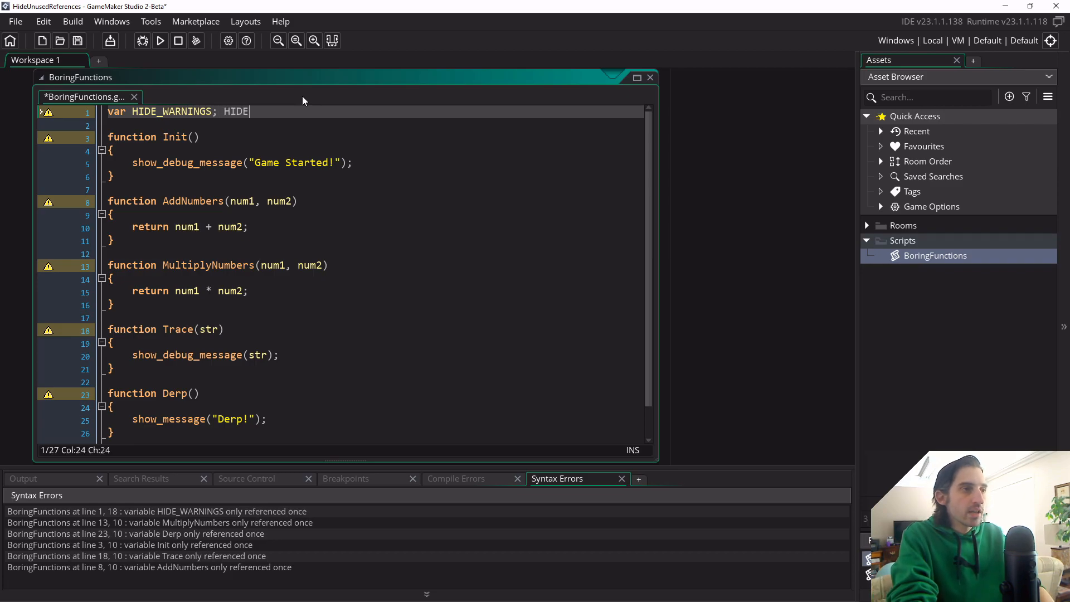
text(_WARNINGS =)
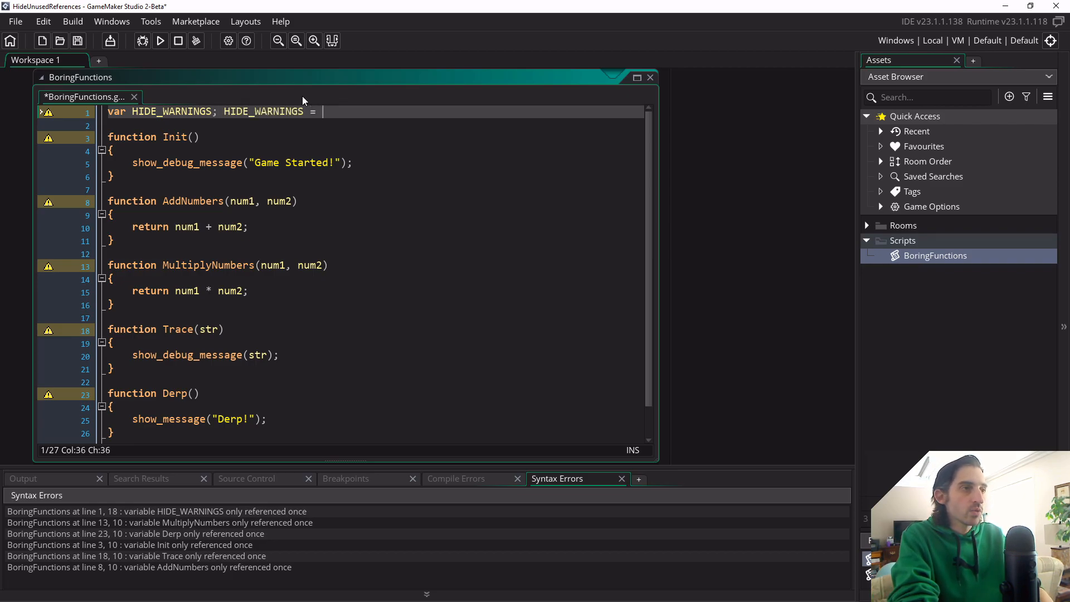
mouse_move(202, 245)
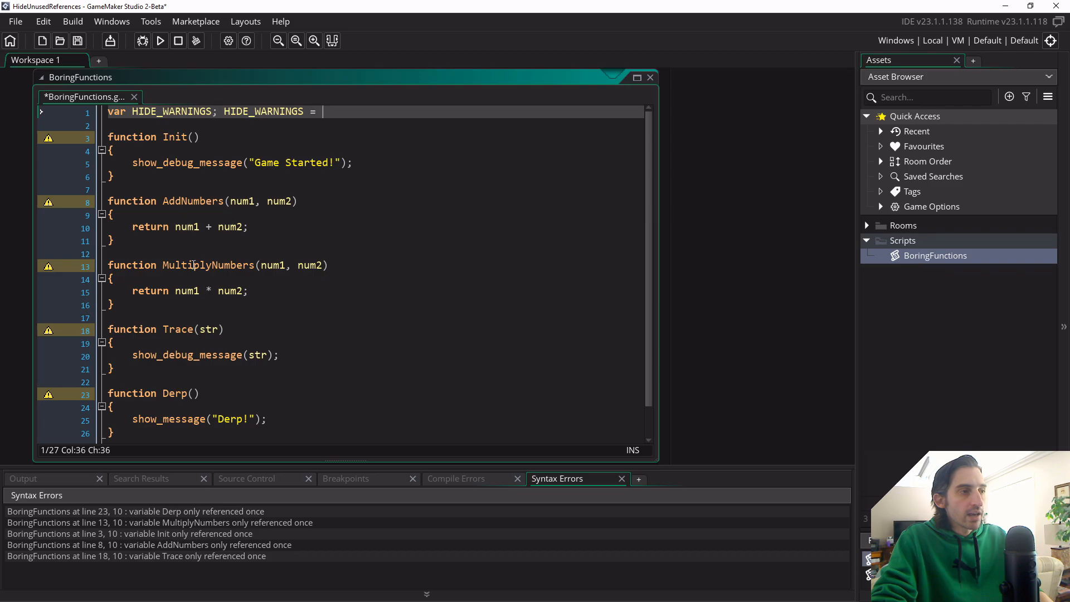
mouse_move(386, 169)
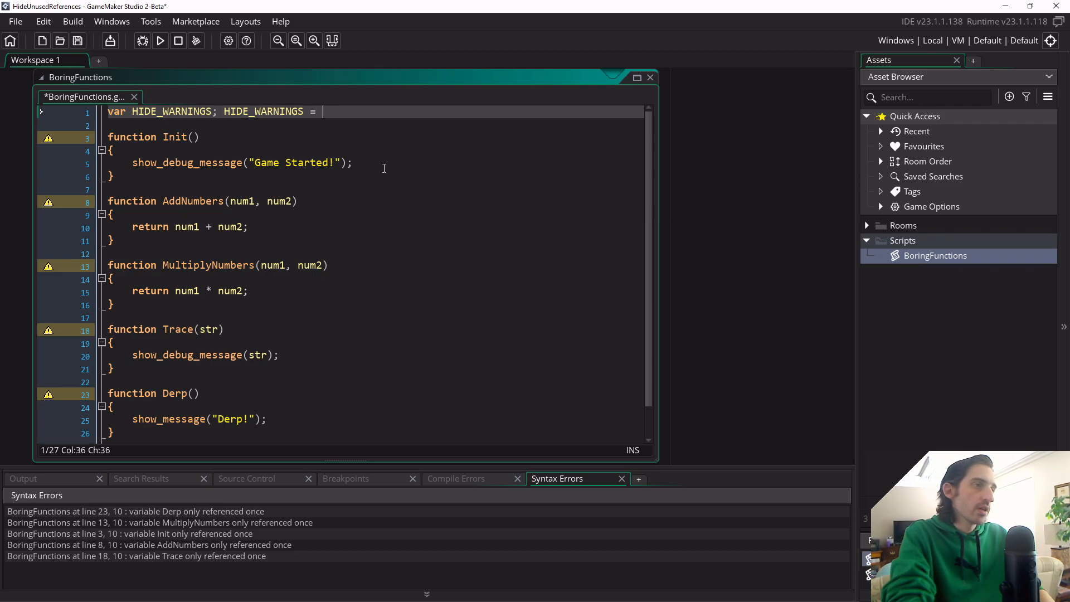
Step: Complete line 1 as 'HIDE_WARNINGS = AddNumbers + MultiplyNumbers + Trace + Derp;'
text(AddNumbers +)
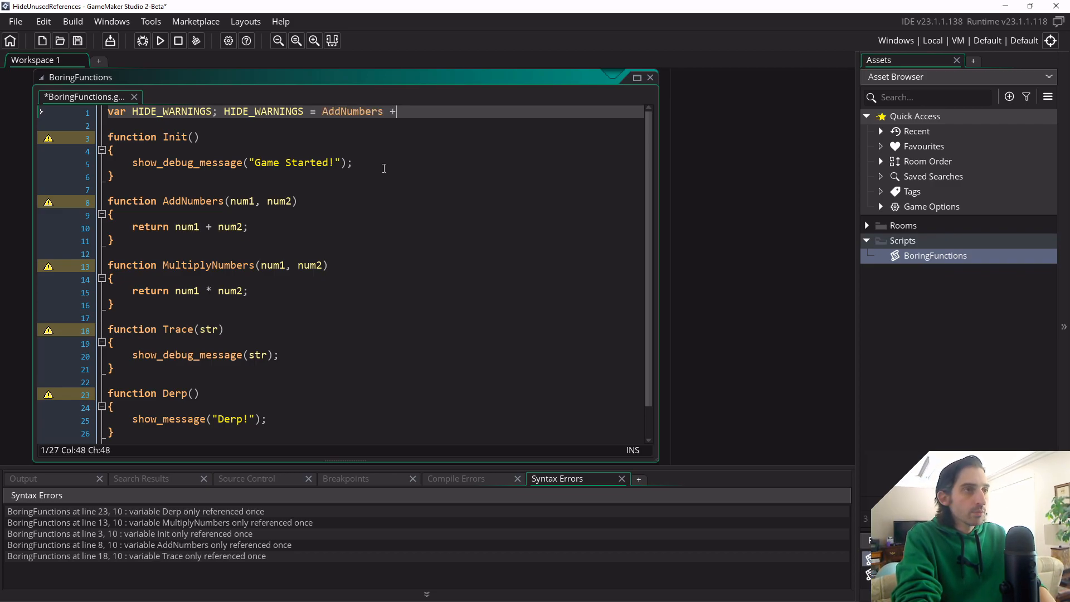
text(MultiplyNumbers +)
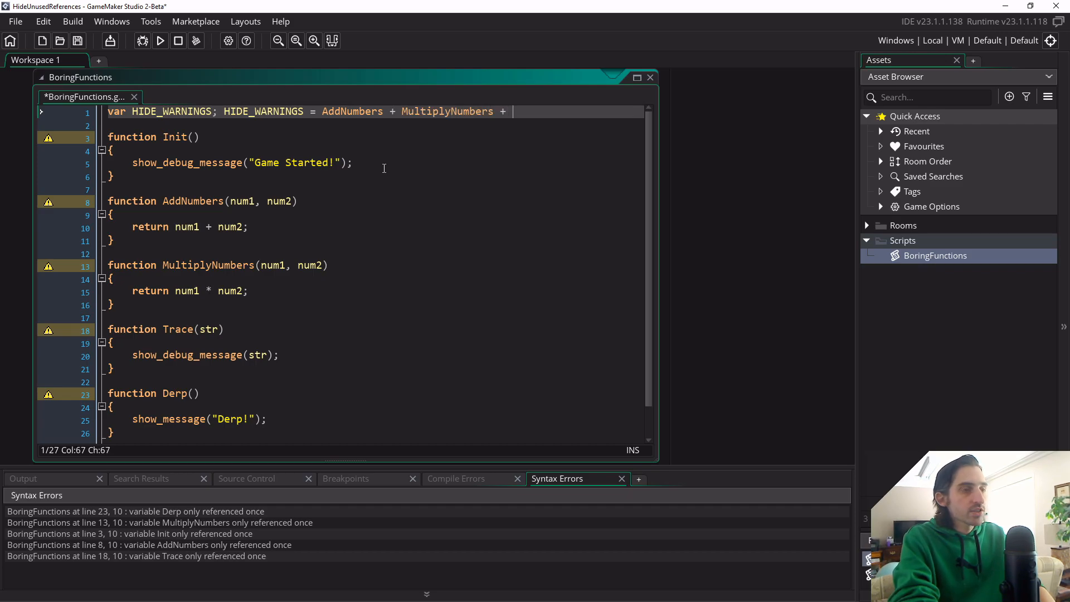
text(Trace + Derp;)
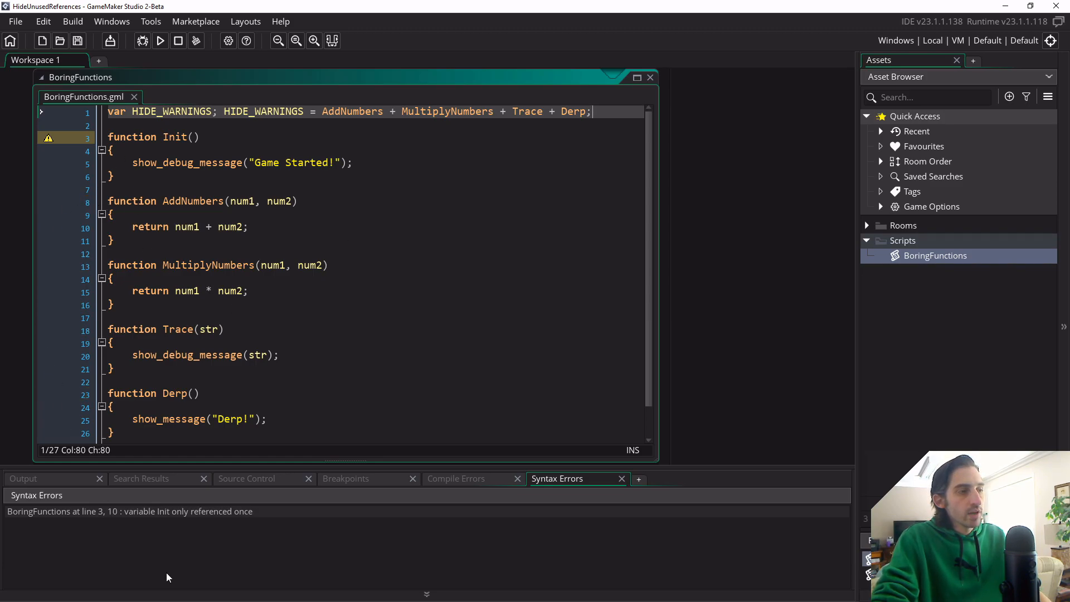
mouse_move(232, 550)
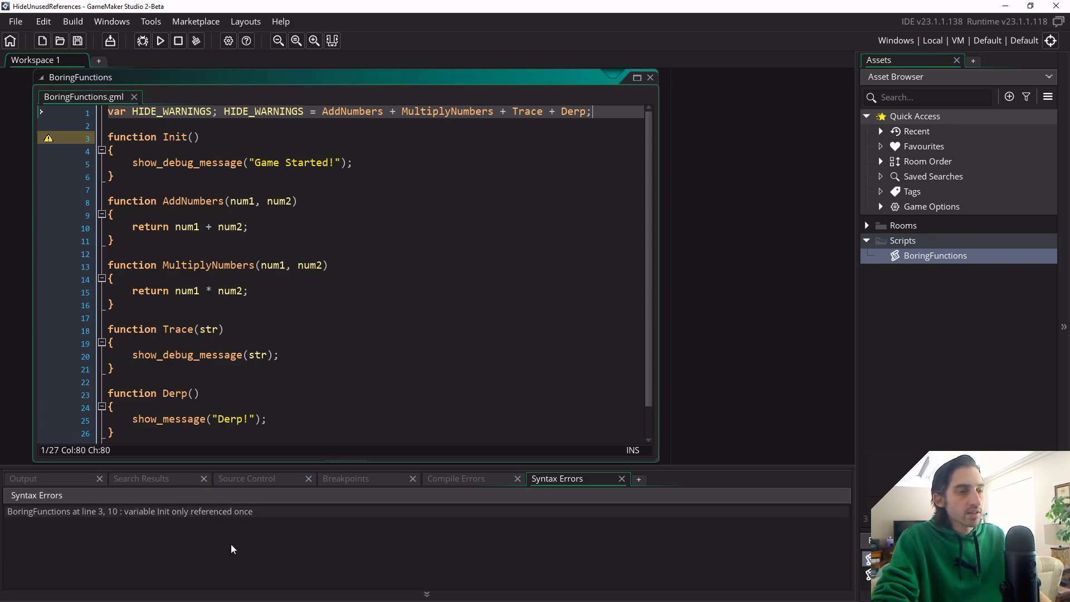
mouse_move(155, 524)
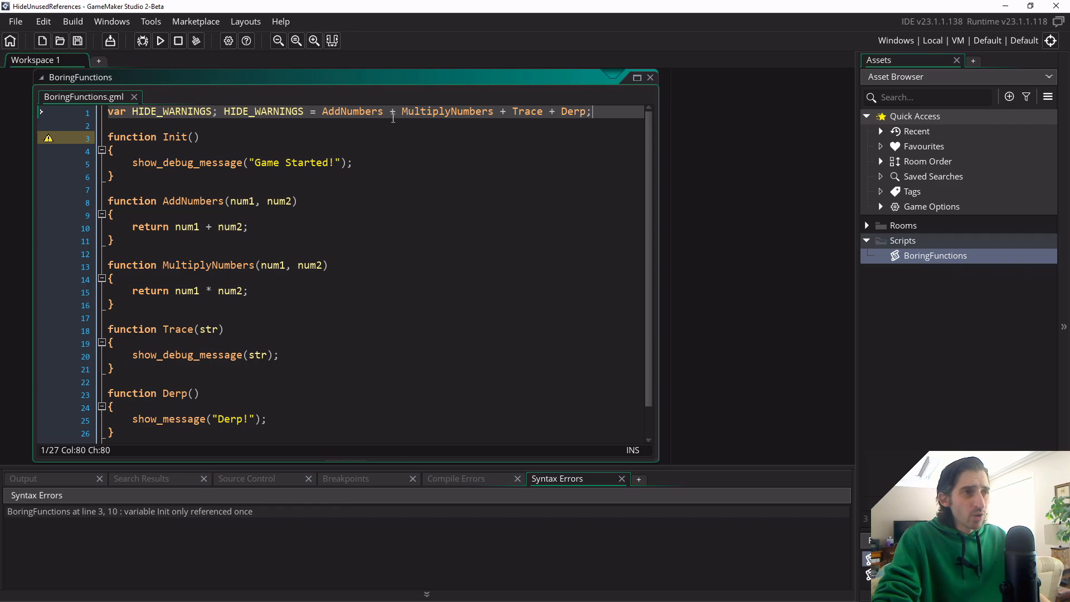
Step: Try '()' after AddNumbers, then edit line 1 toward a single 'var HIDE_WARNINGS = ...' statement
click(385, 111)
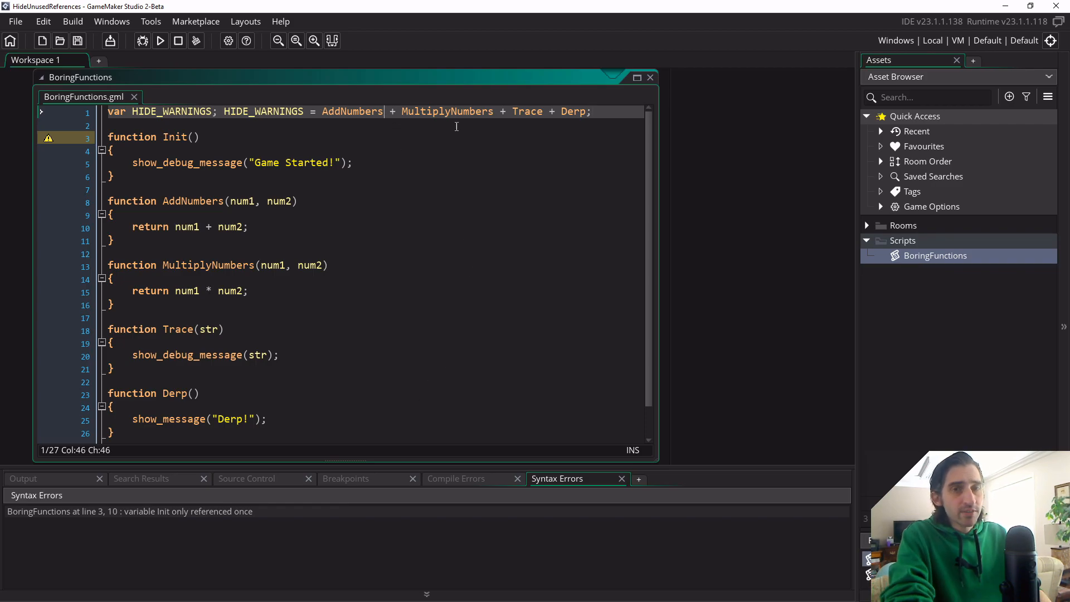
text(())
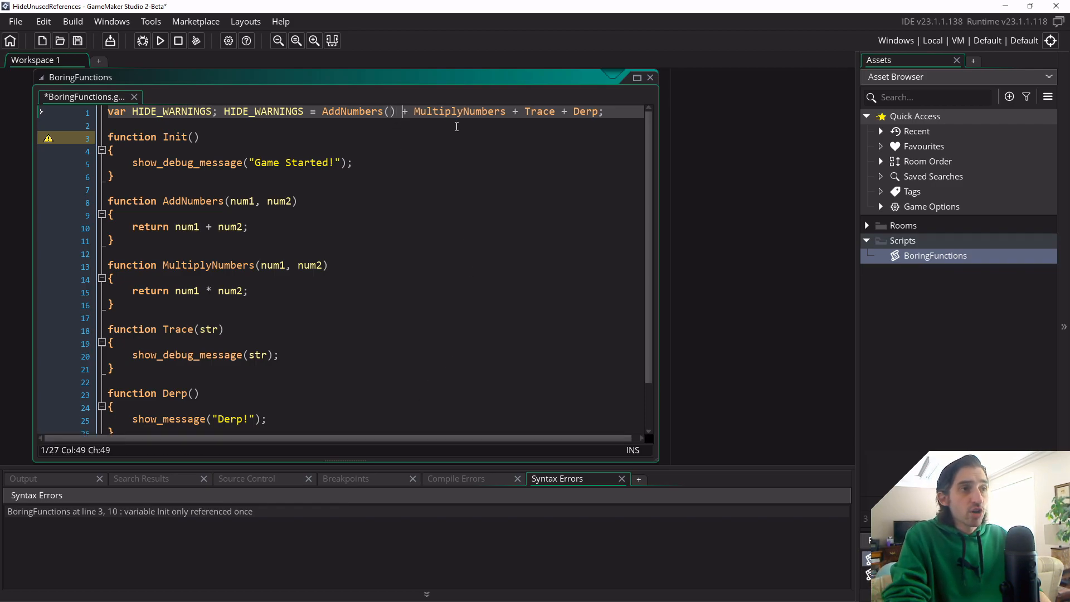
text(())
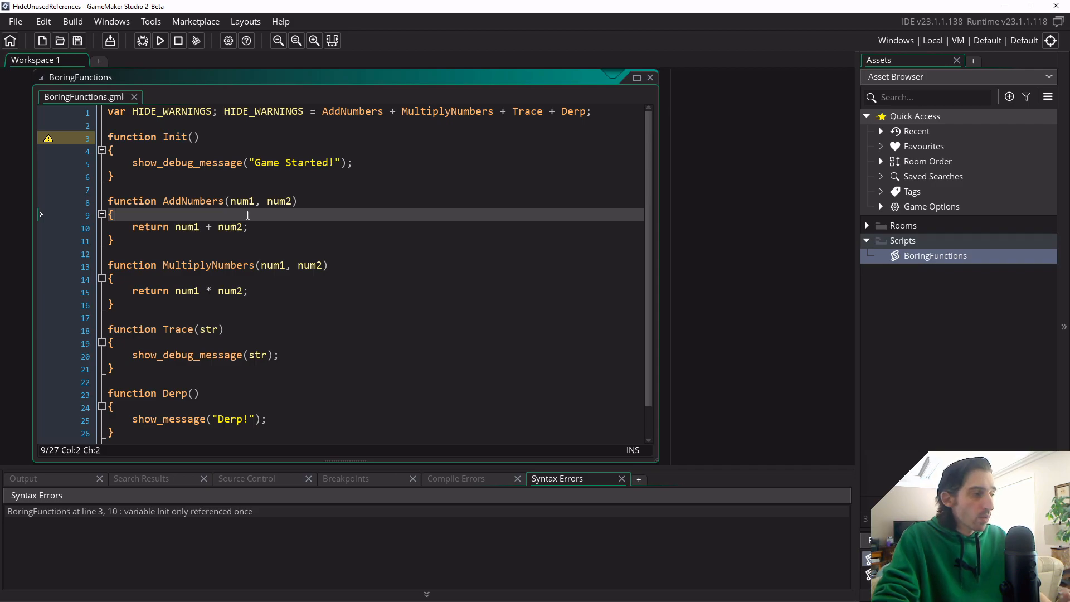
mouse_move(306, 104)
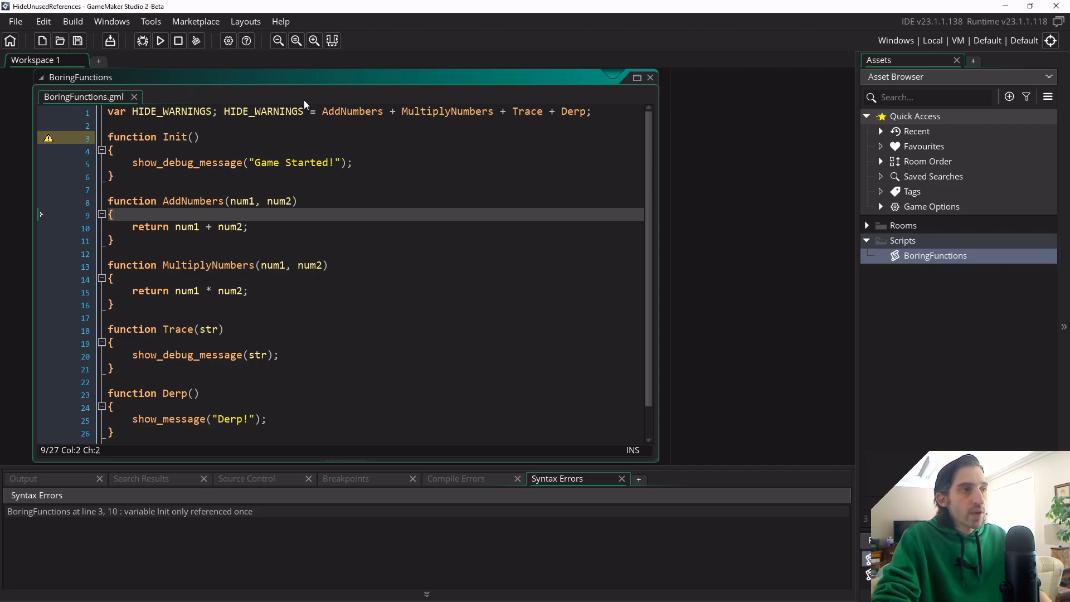
mouse_move(450, 199)
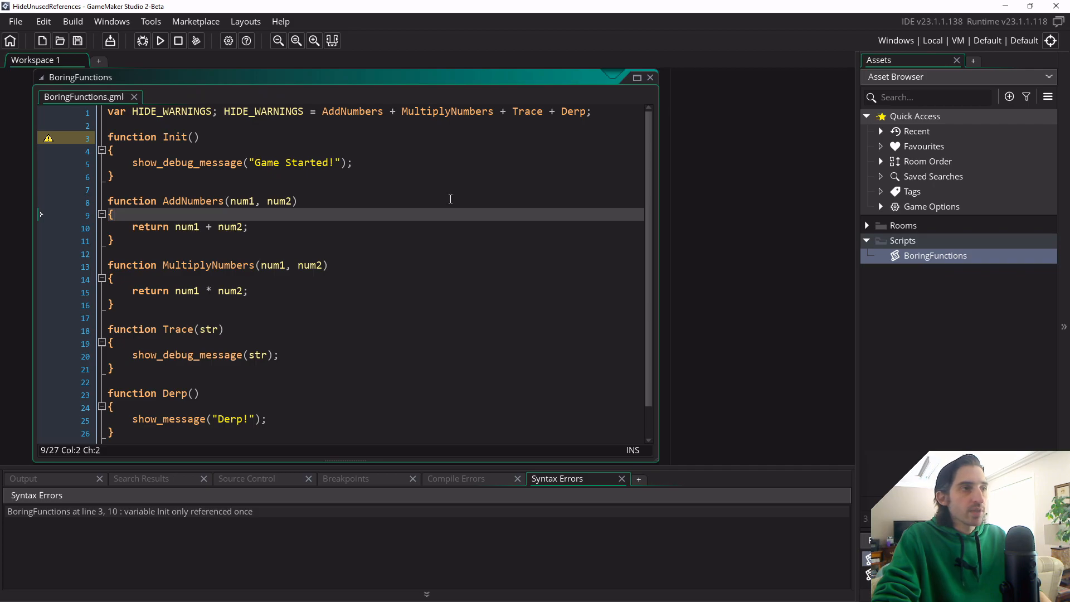
mouse_move(219, 131)
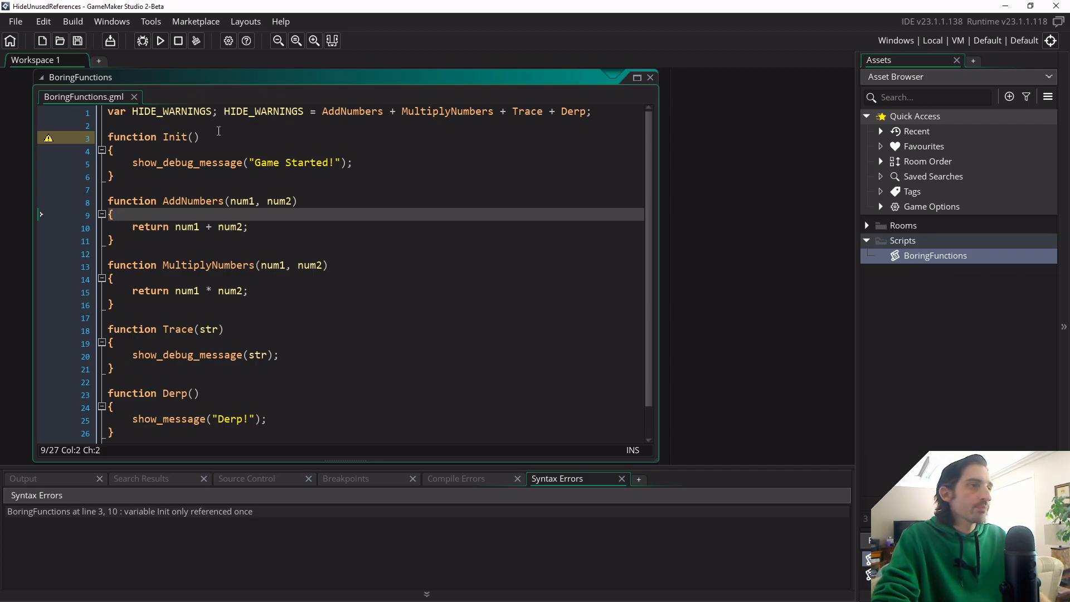
mouse_move(414, 123)
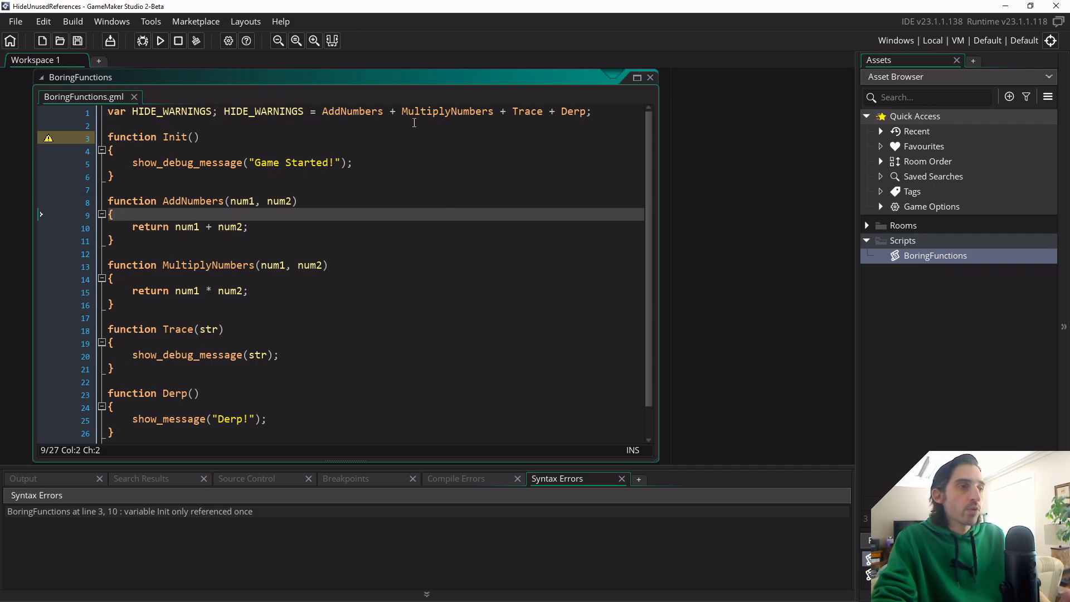
click(294, 111)
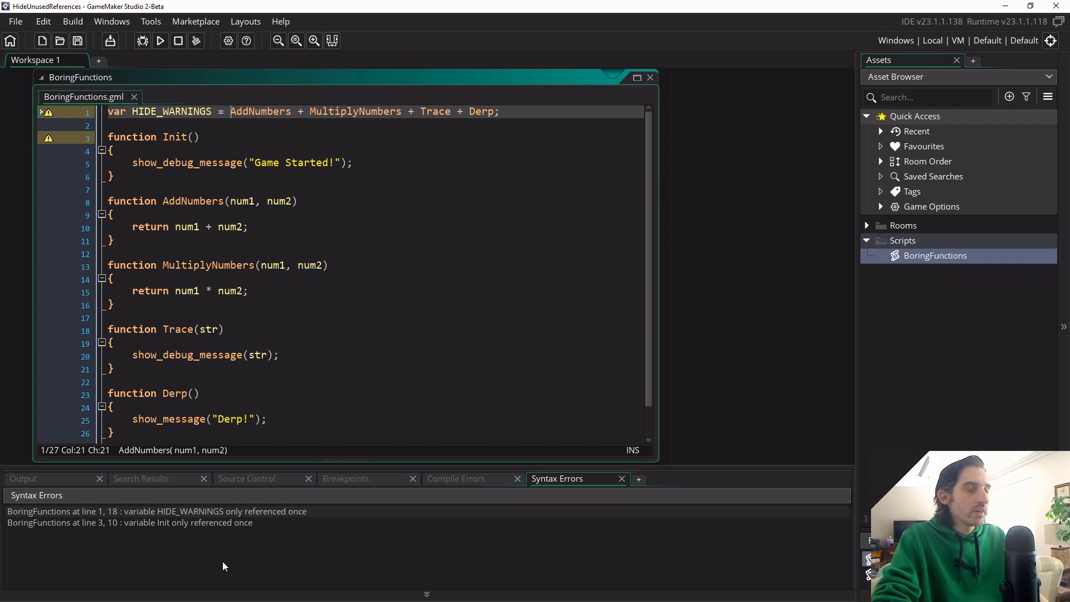
mouse_move(170, 145)
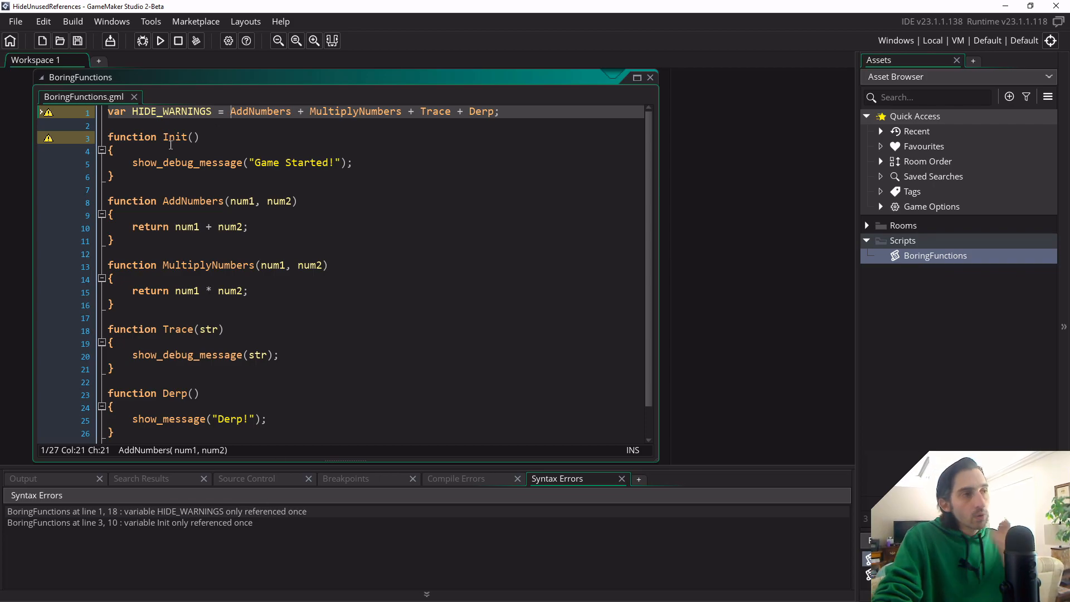
Step: Restore line 1 to 'var HIDE_WARNINGS; HIDE_WARNINGS = ...' with a separate declaration
key(Backspace)
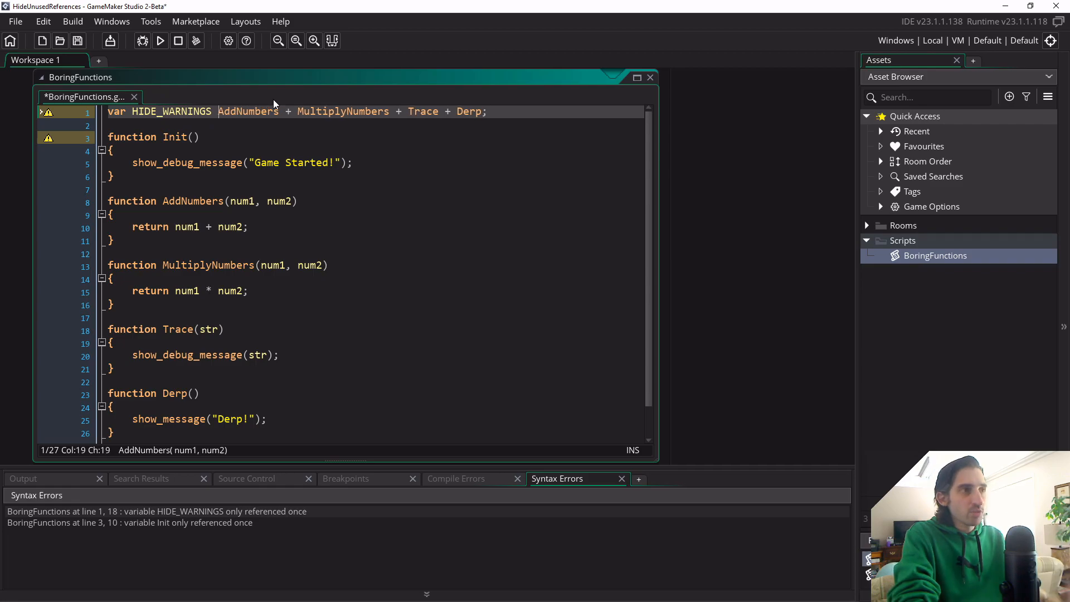
text(; HIDER)
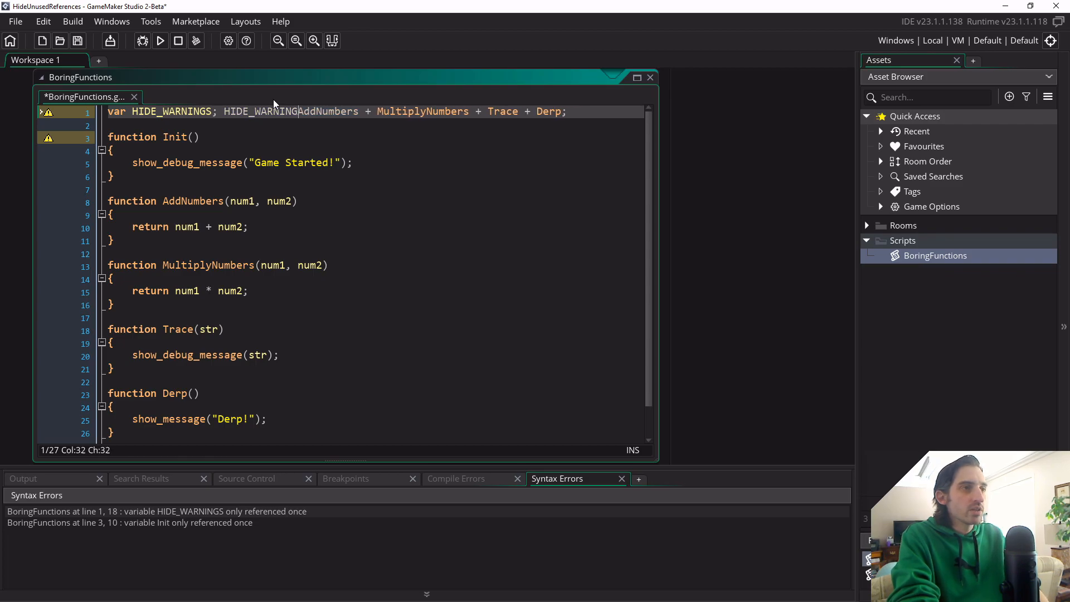
text(=)
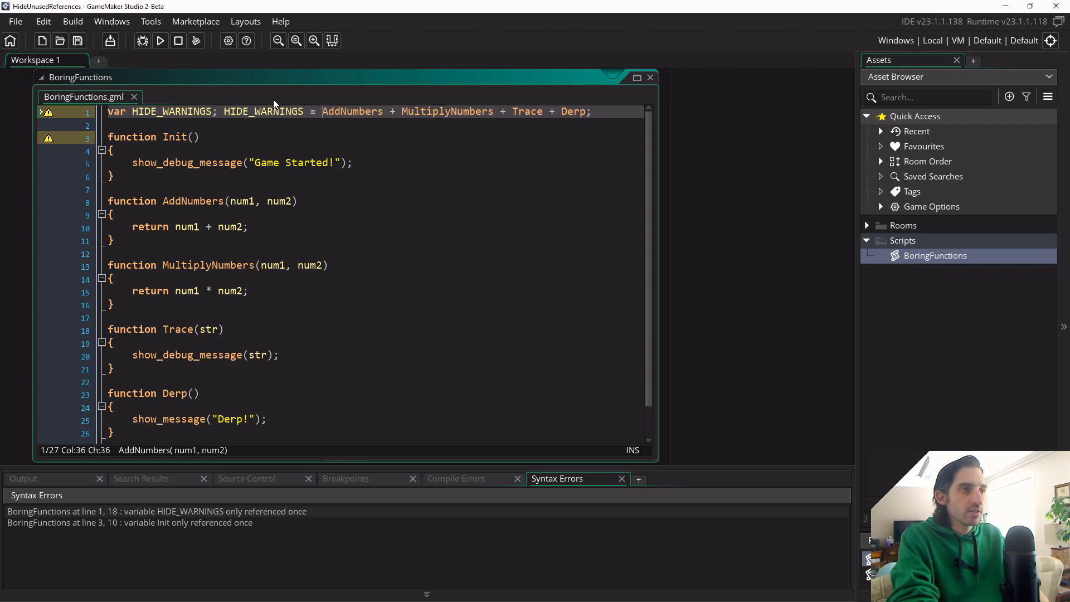
text(HIDE)
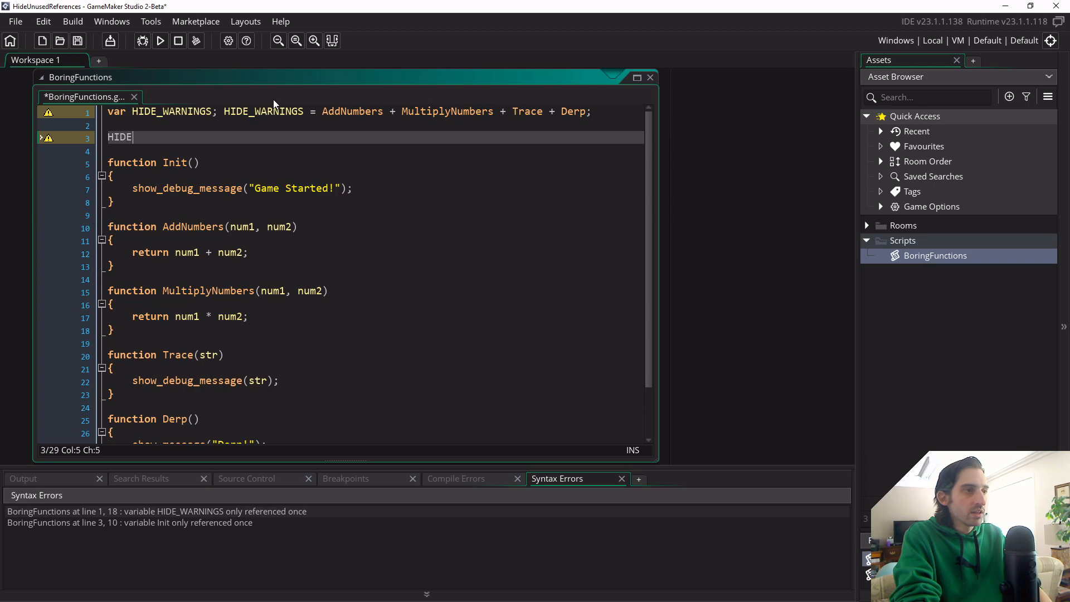
text(_WARNINGS(Add)
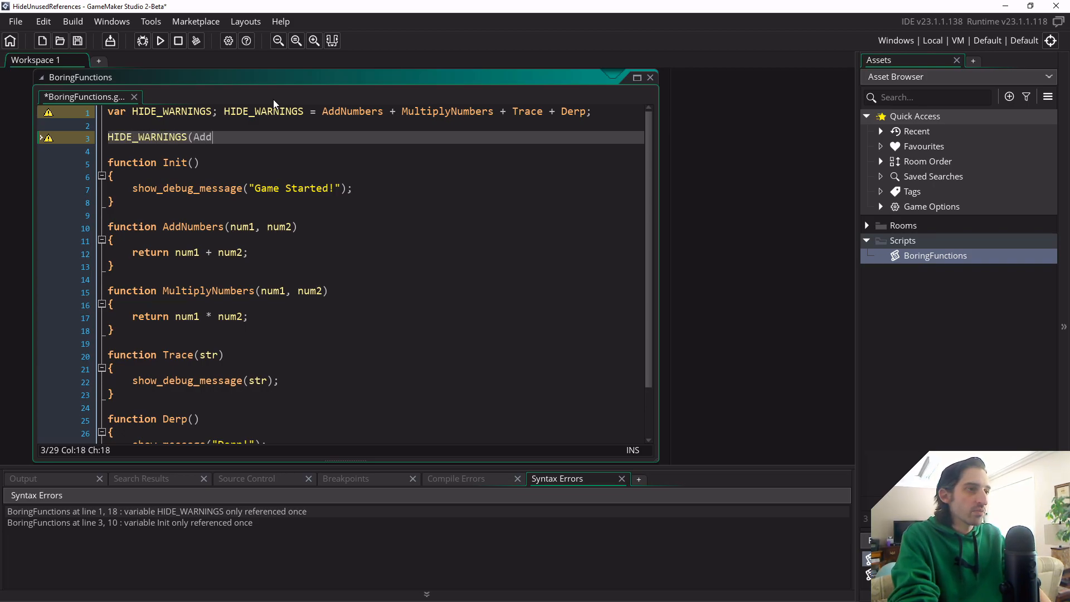
Step: Type a trial HIDE_WARNINGS(...) call line, undo it, and save the script with Ctrl+S
text(Numbers, M)
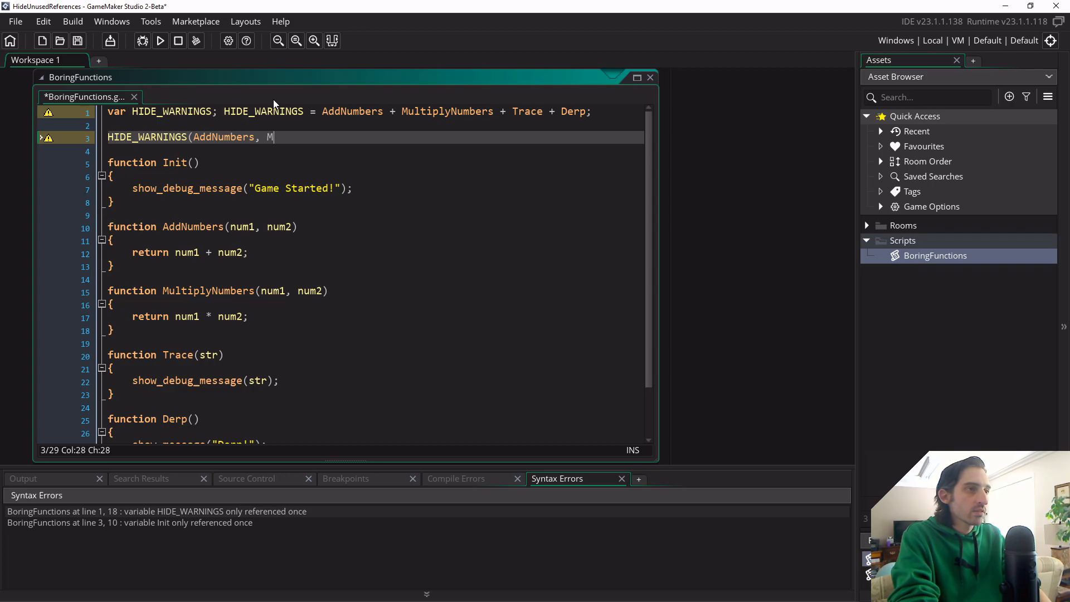
text(utl)
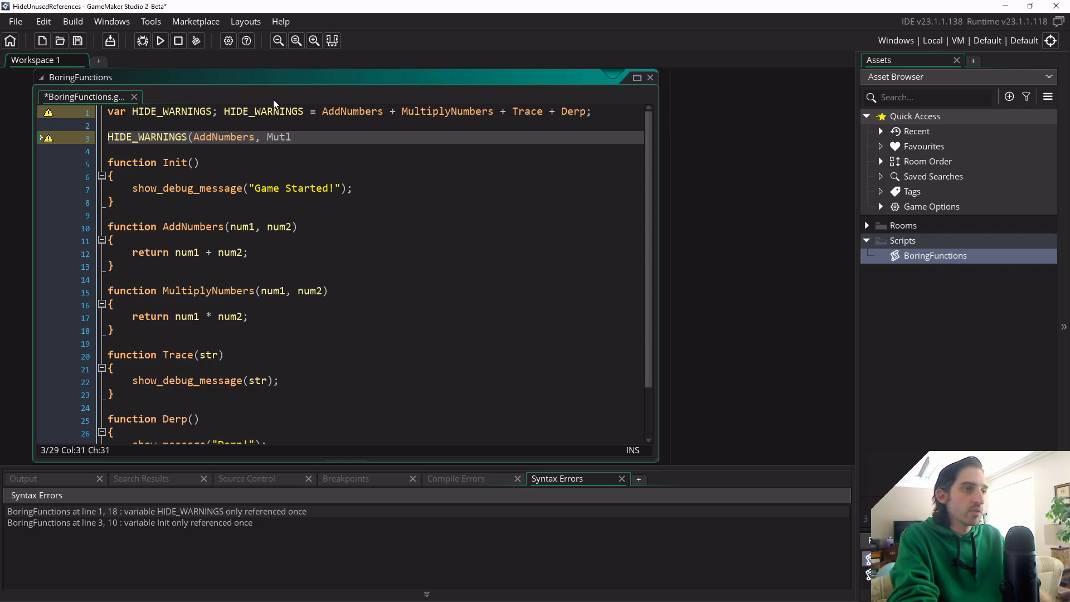
key(Backspace)
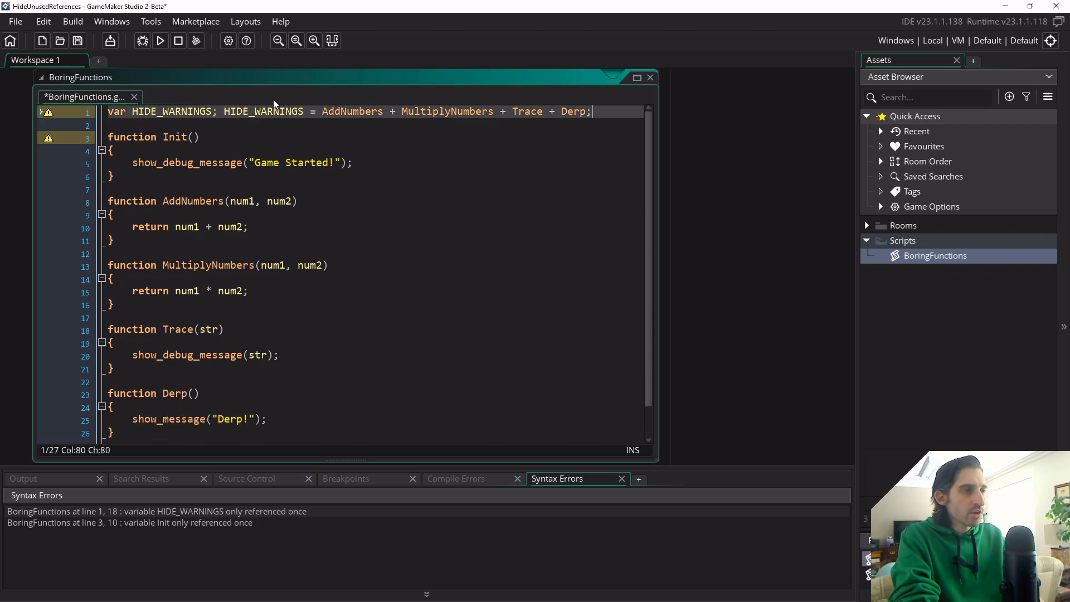
key(ctrl+s)
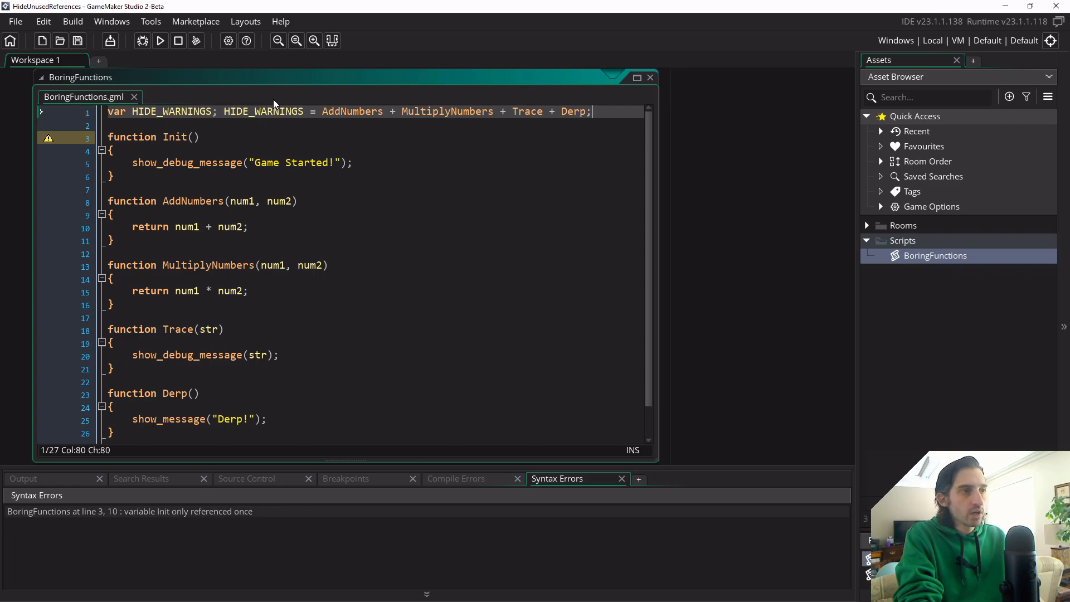